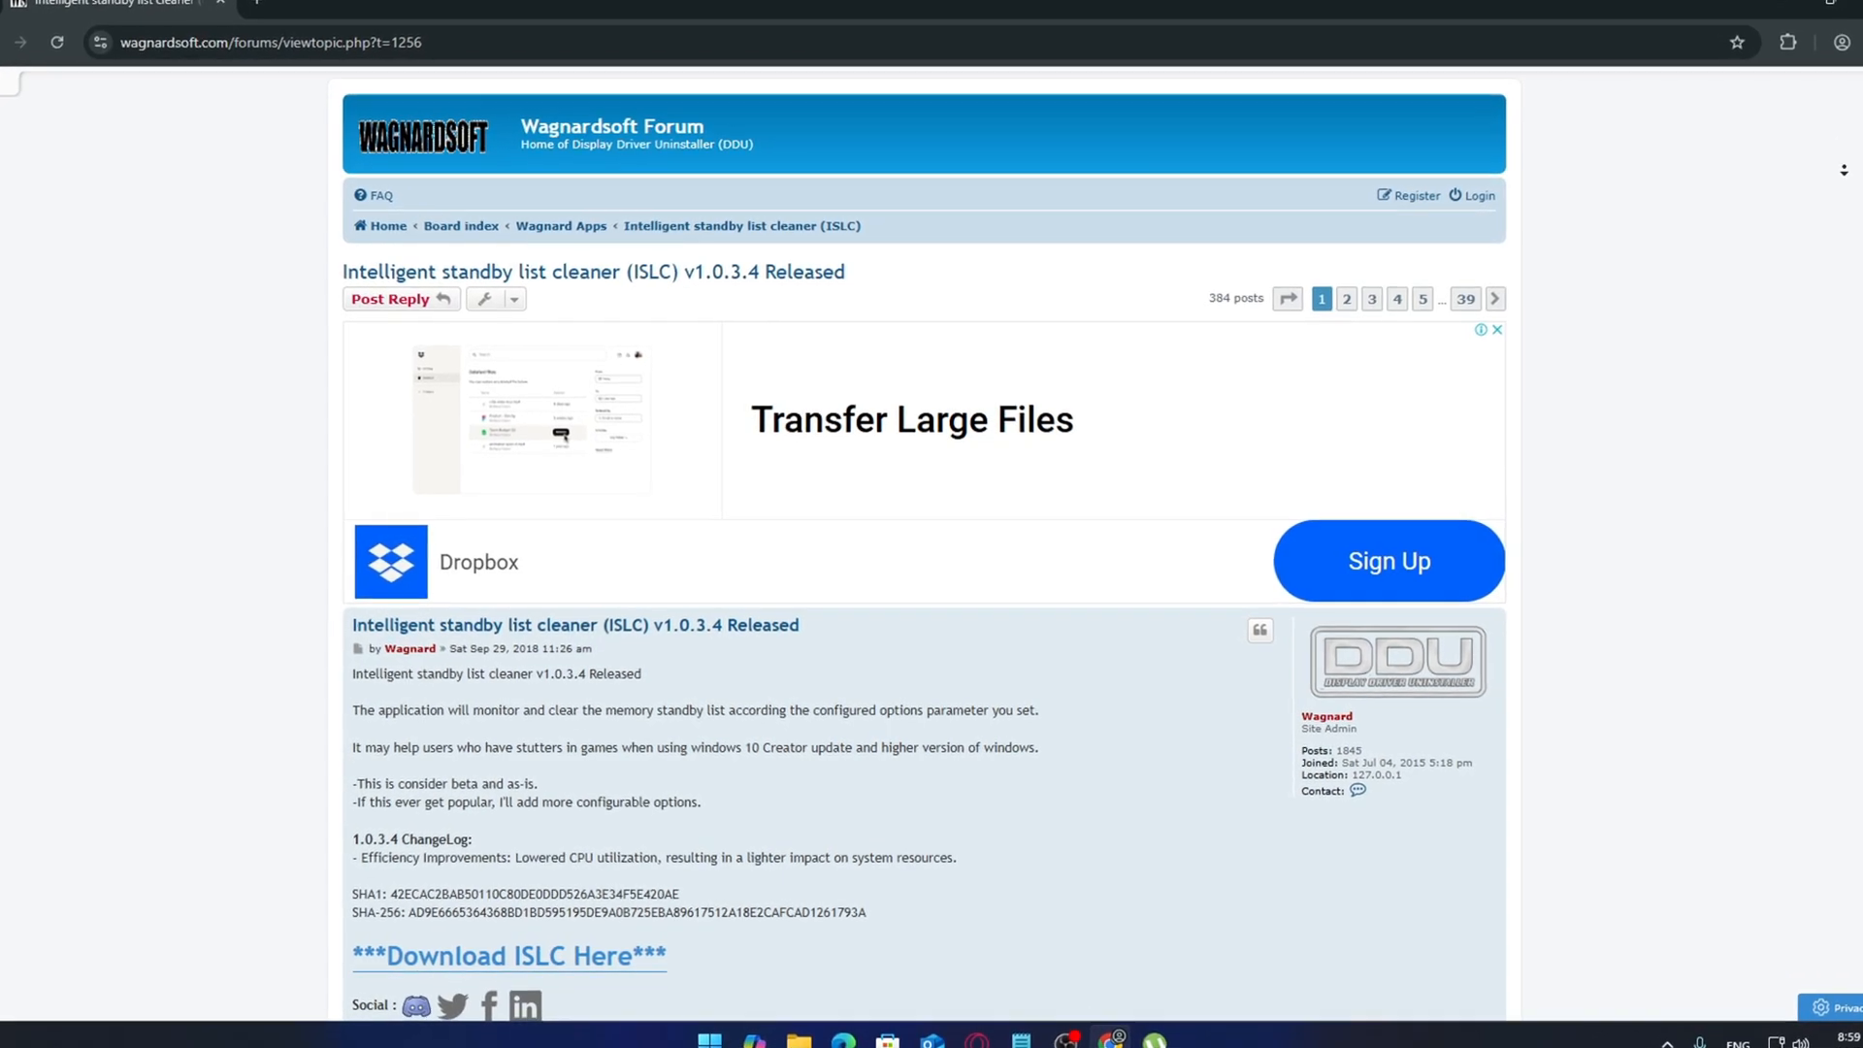
{"action": "scroll", "scroll_direction": "down", "scroll_amount": 3}
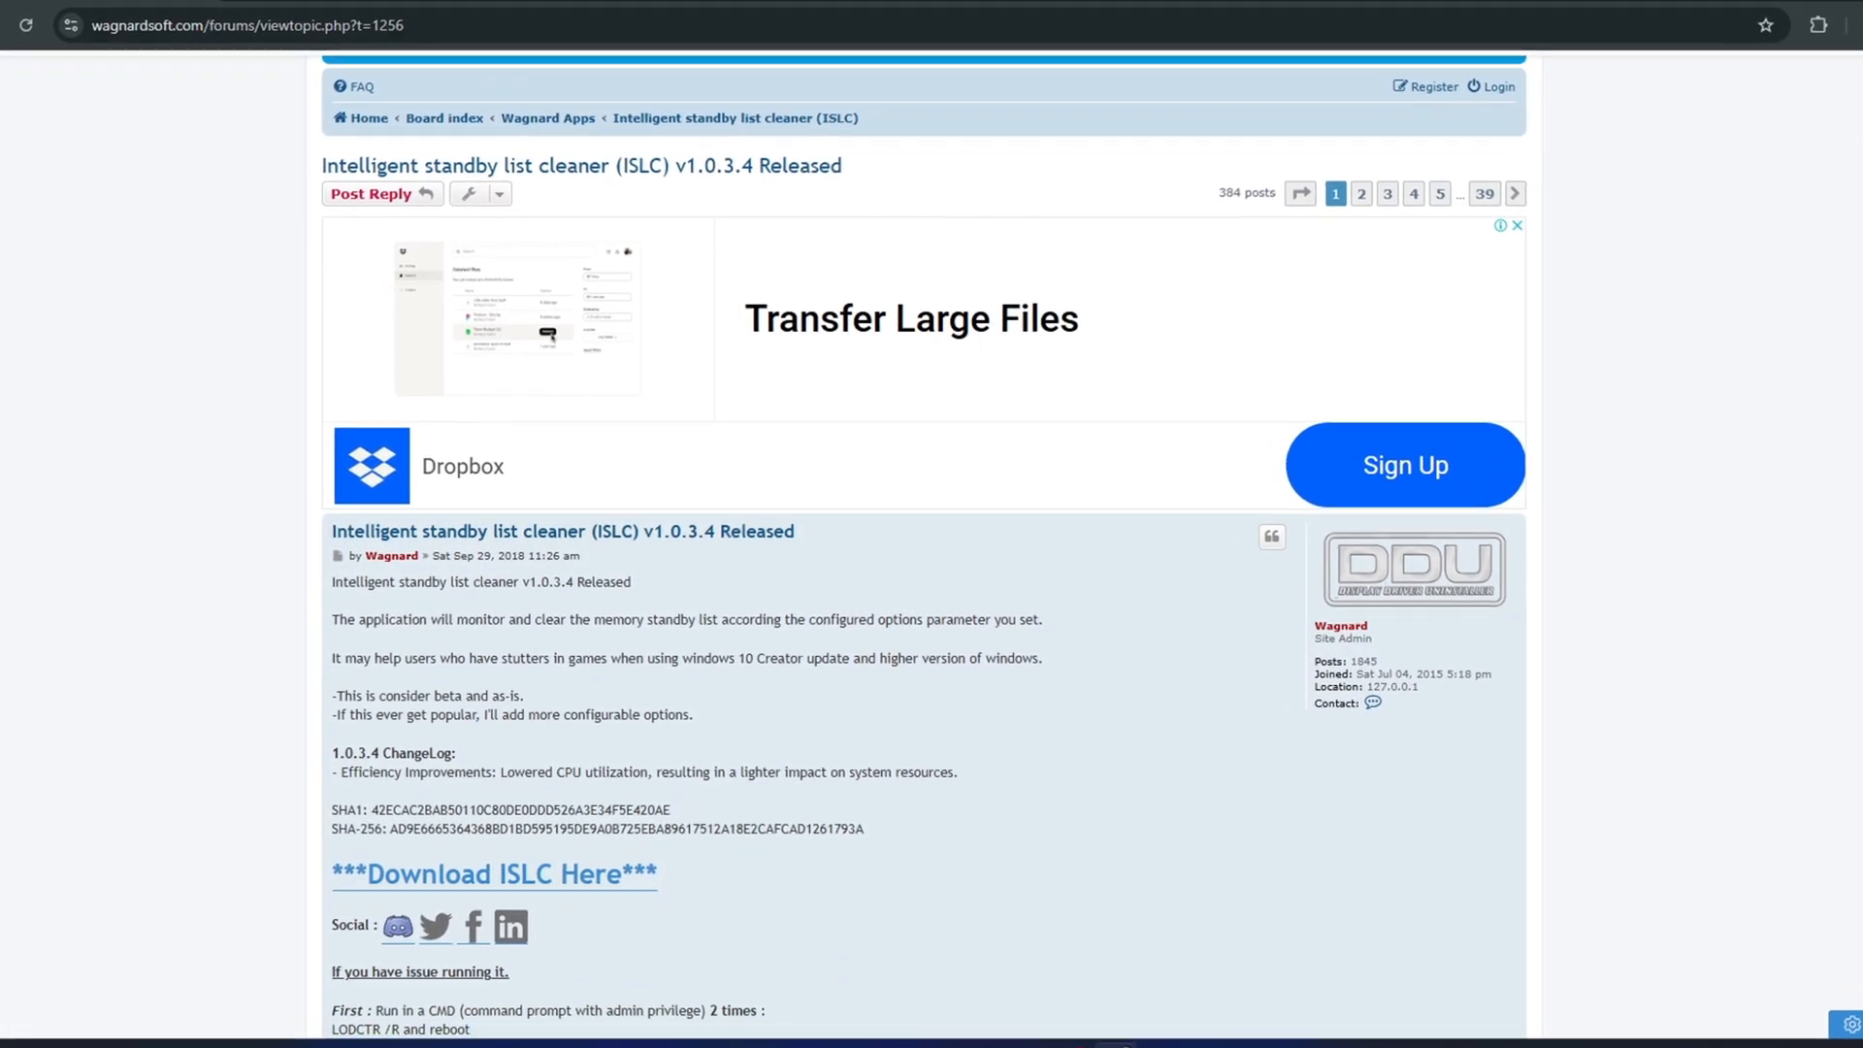
{"action": "scroll", "scroll_direction": "down", "scroll_amount": 3}
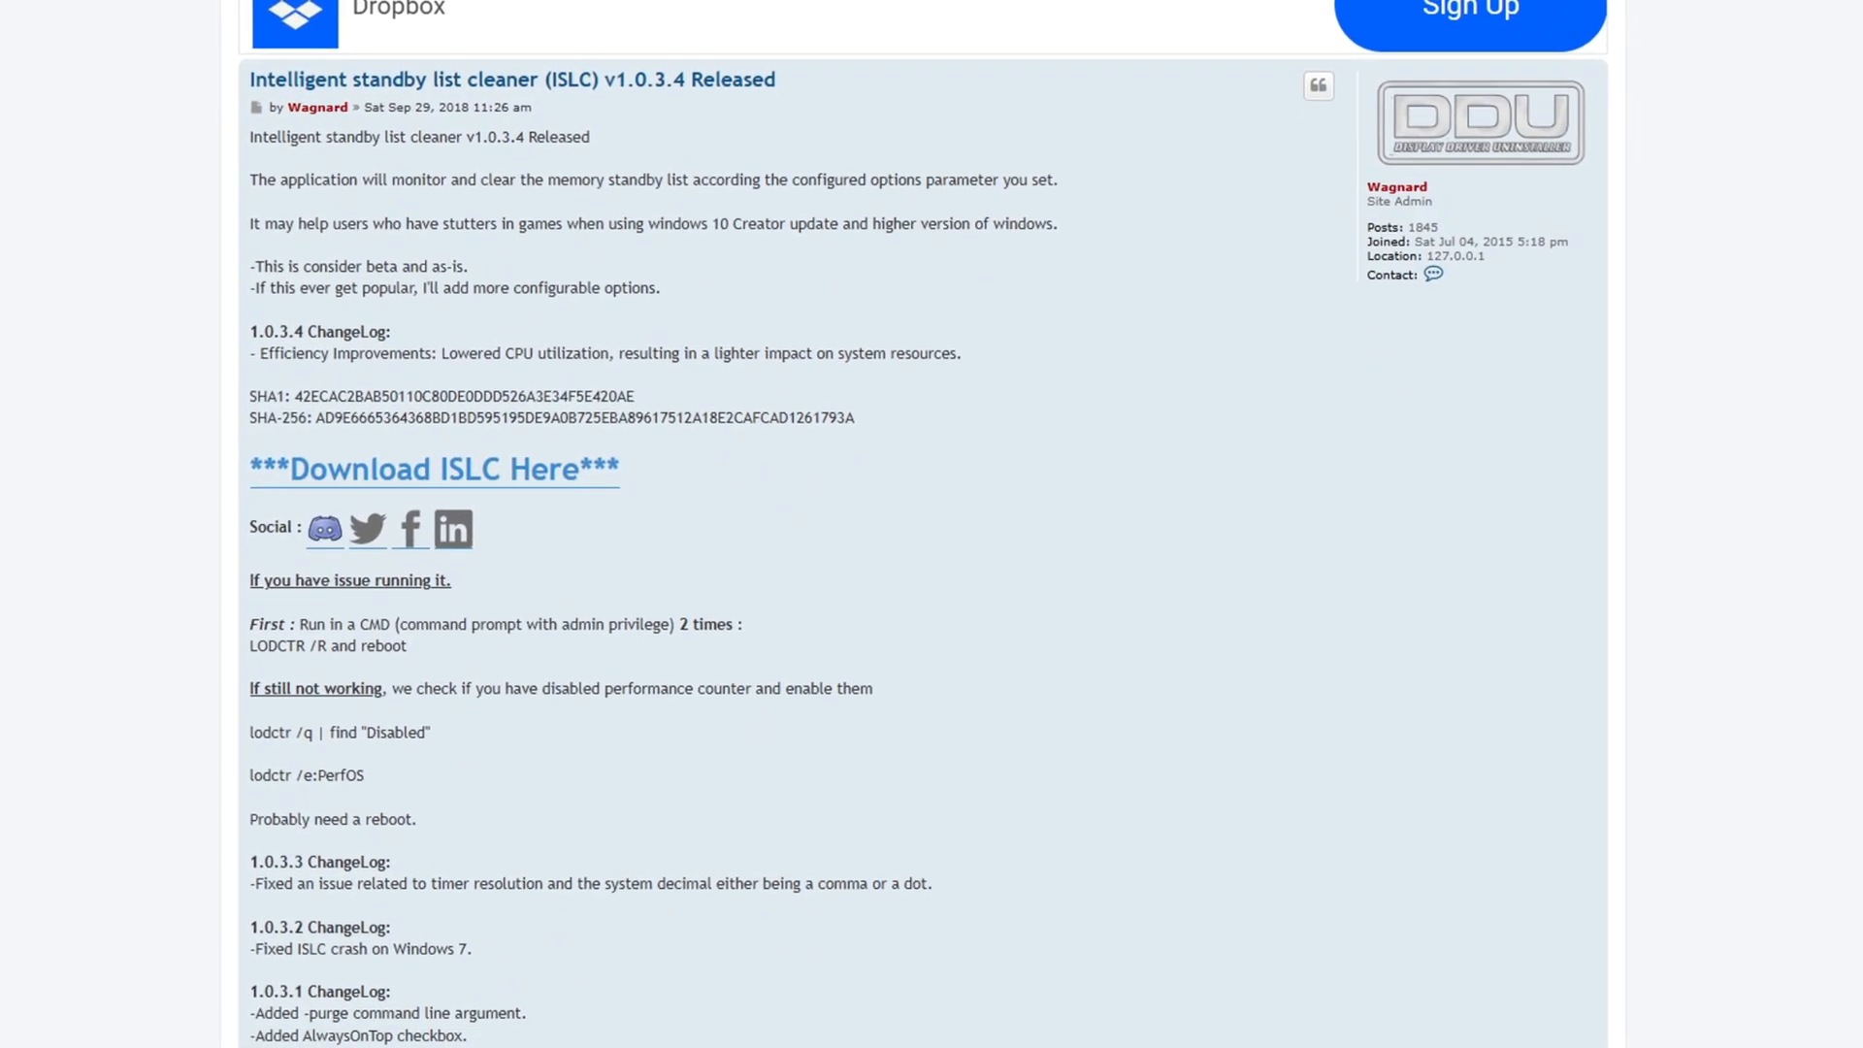